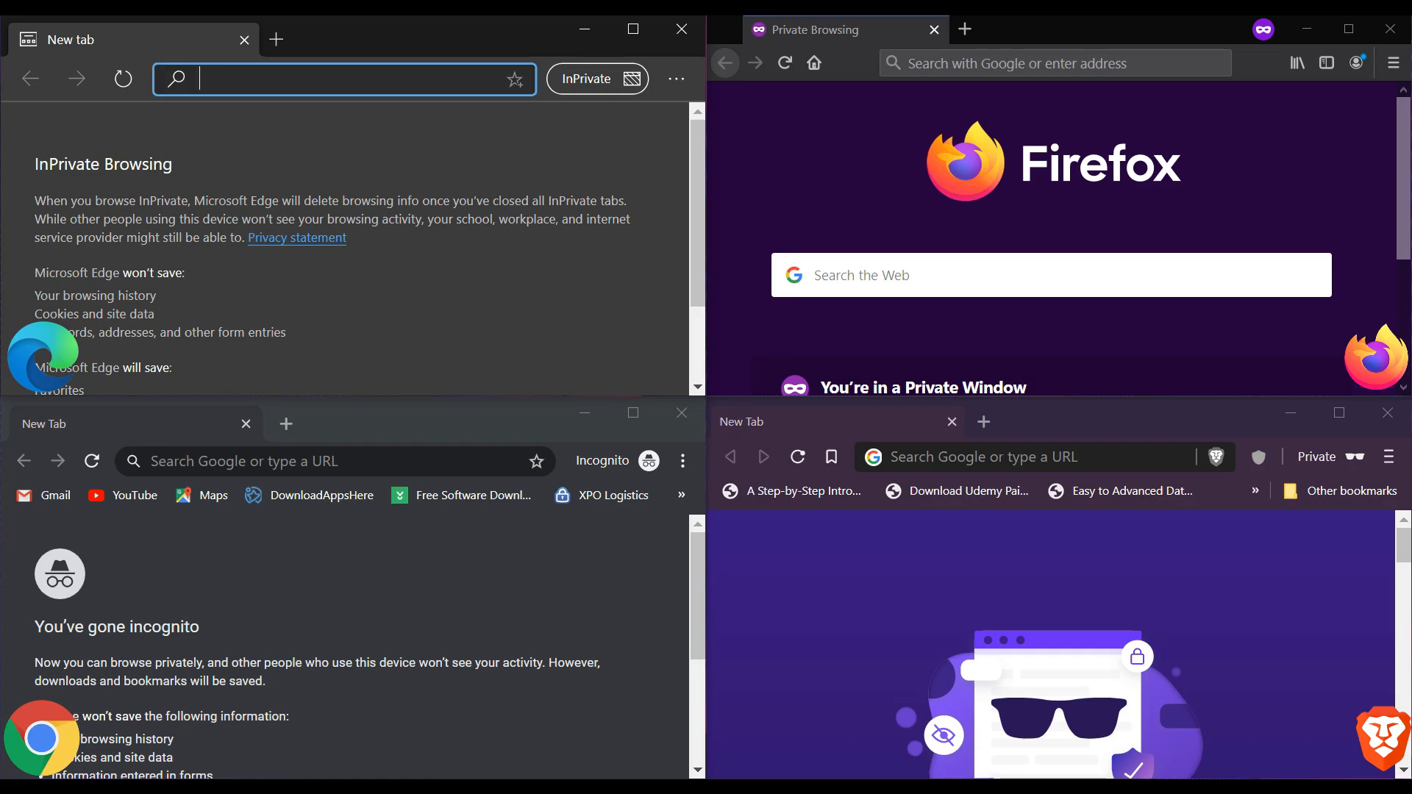
Step: Load wikipedia.com in each private window, recording load times of 3.1s, 2s and 2.3s
text(wikipedia.com)
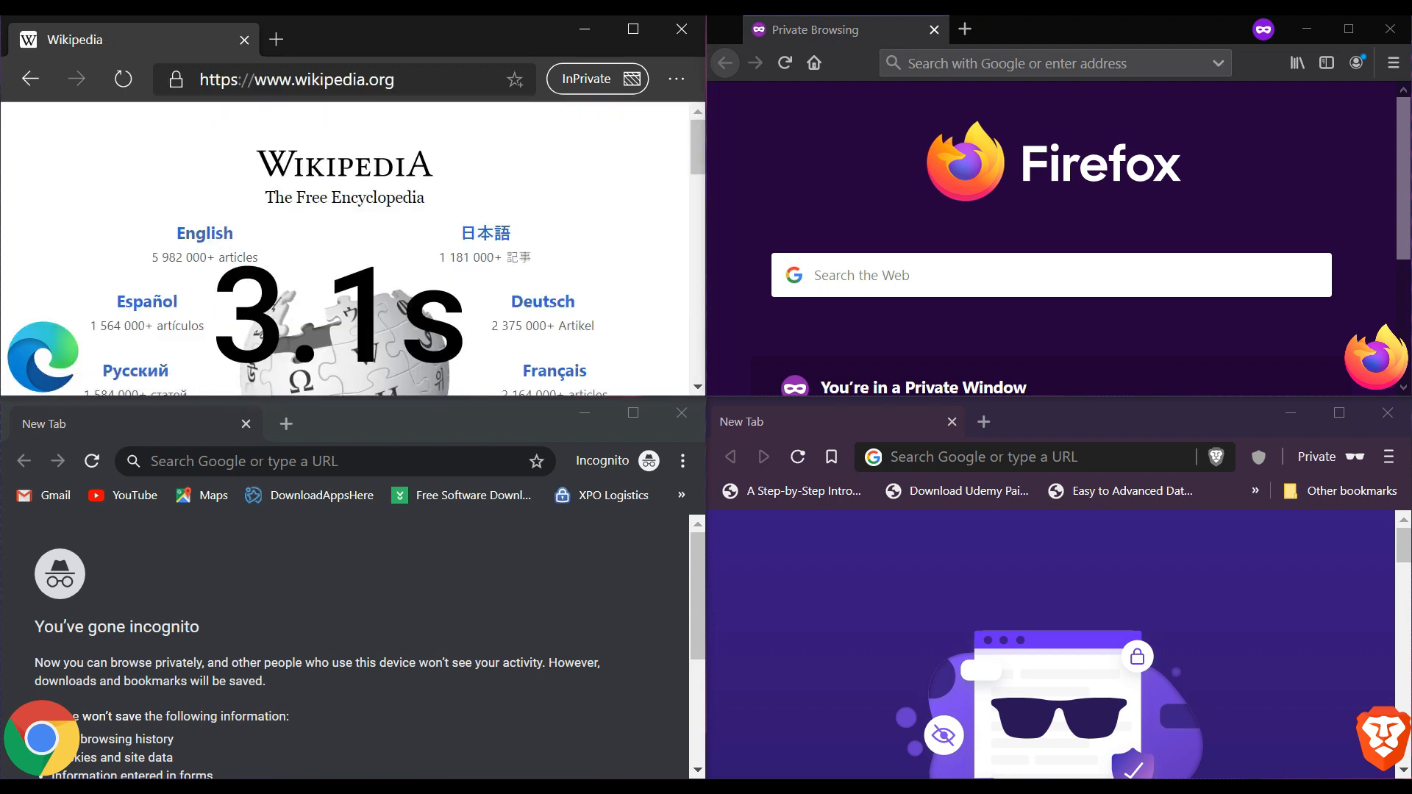
text(wikipedia.com)
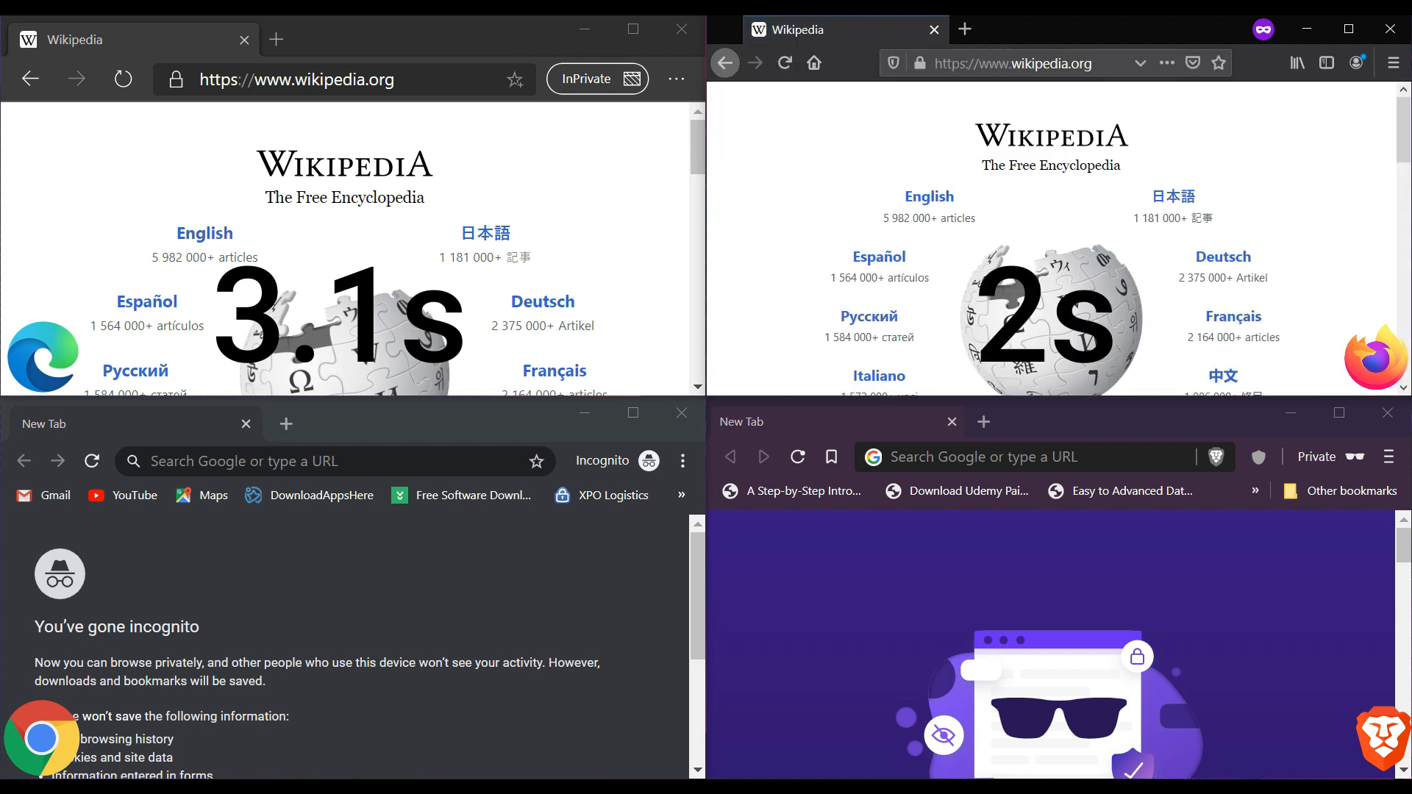
click(334, 460)
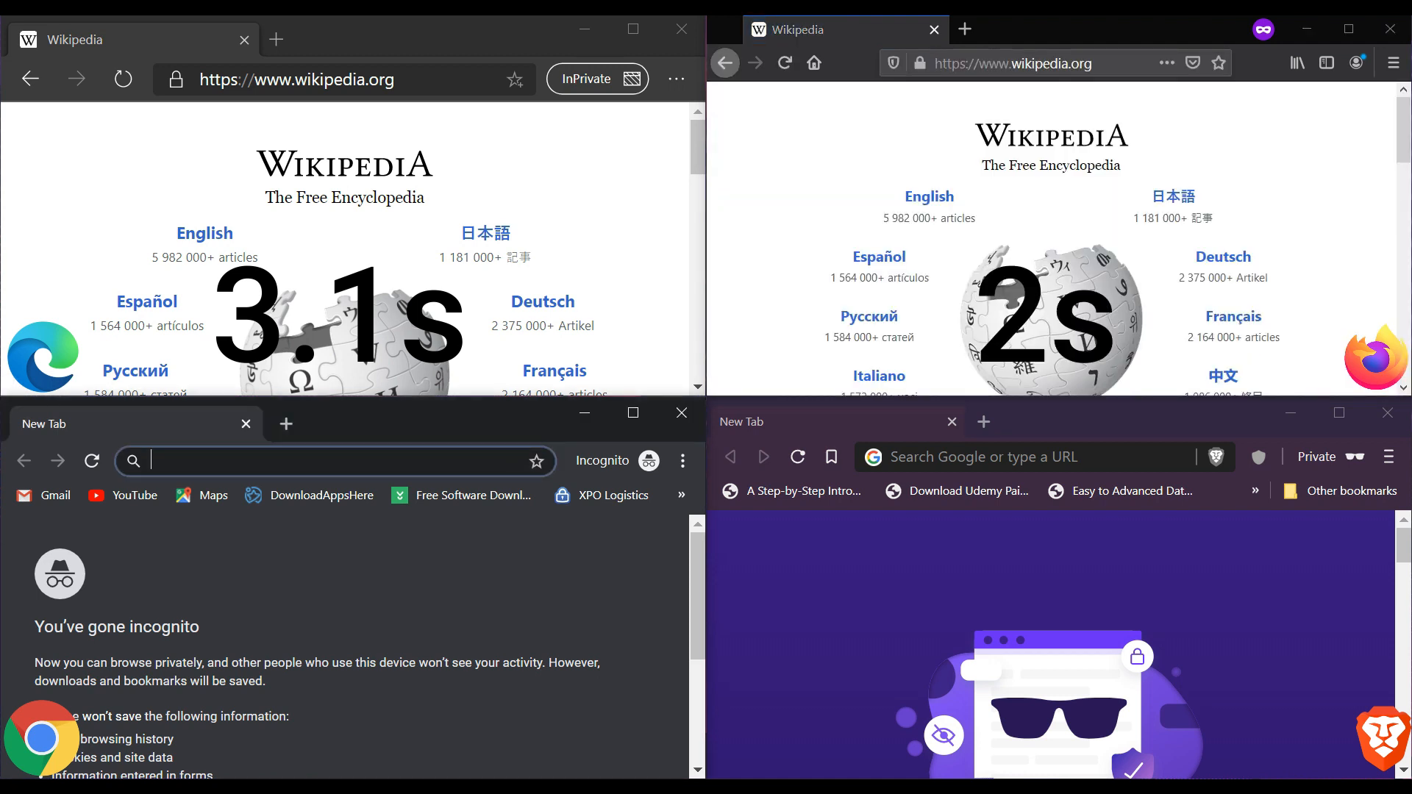
text(wikipedia.com)
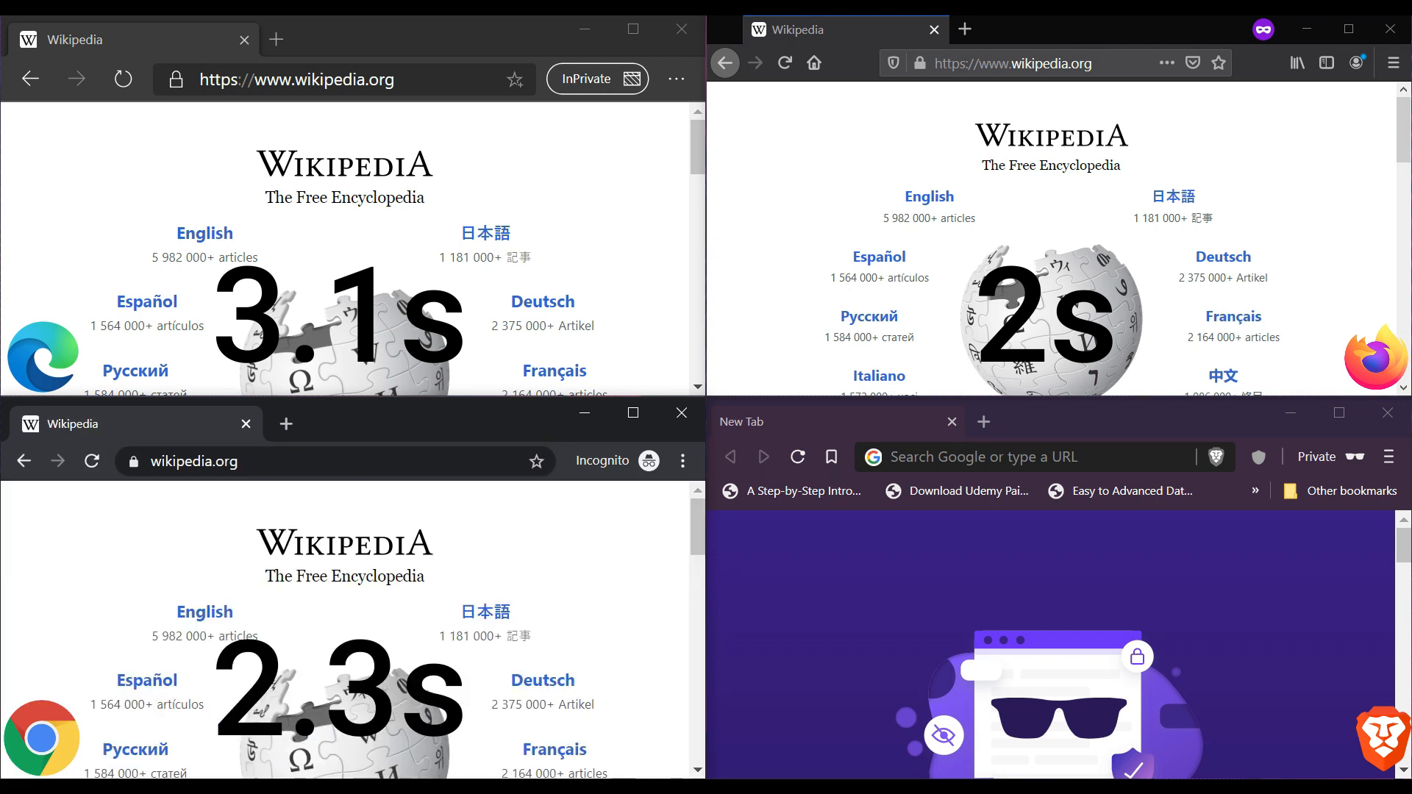
text(http://wikipedia.com/)
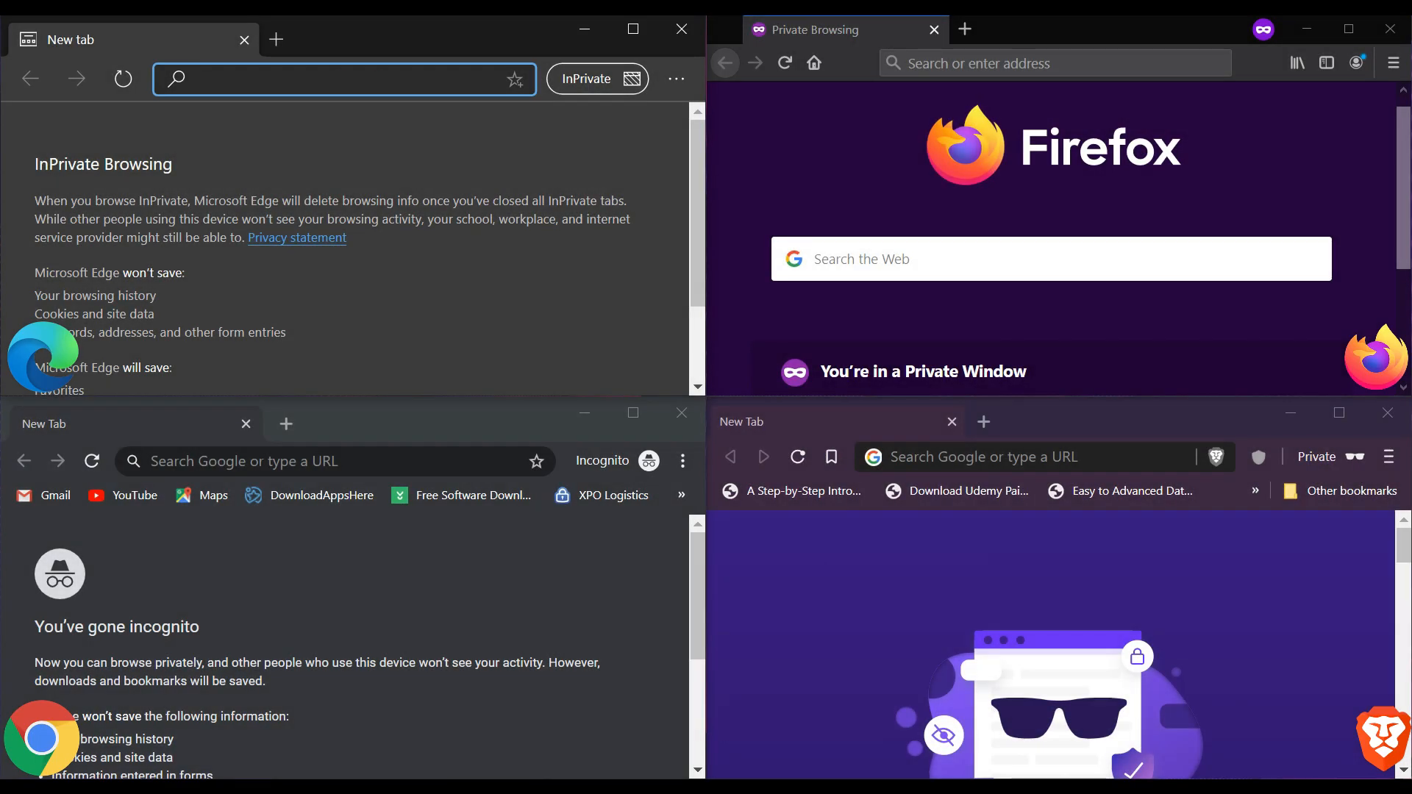
Step: Load hulu.com in each private window, recording load times of 5.1s, 7s and 10.7s
text(hulu.com/welcome)
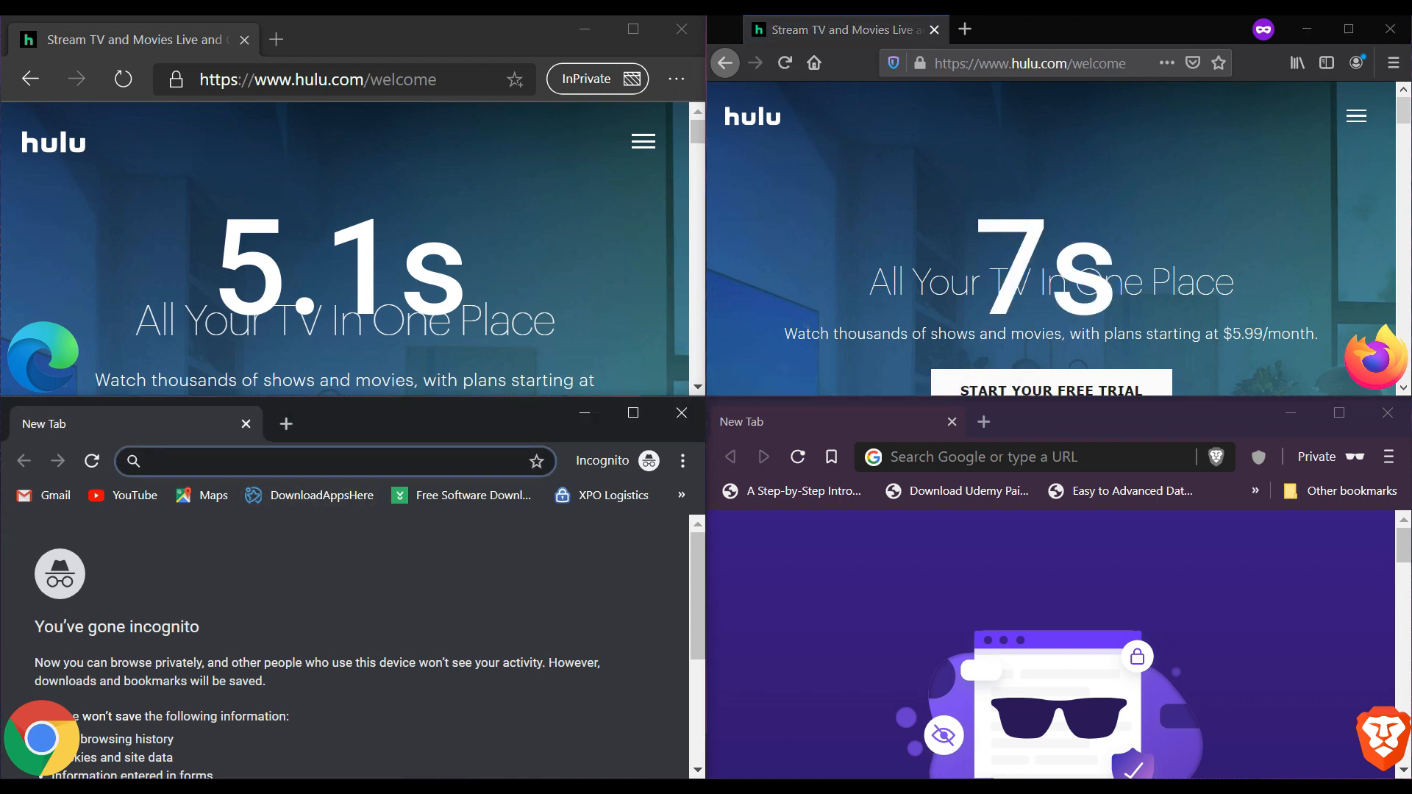
text(hulu.com/welcome)
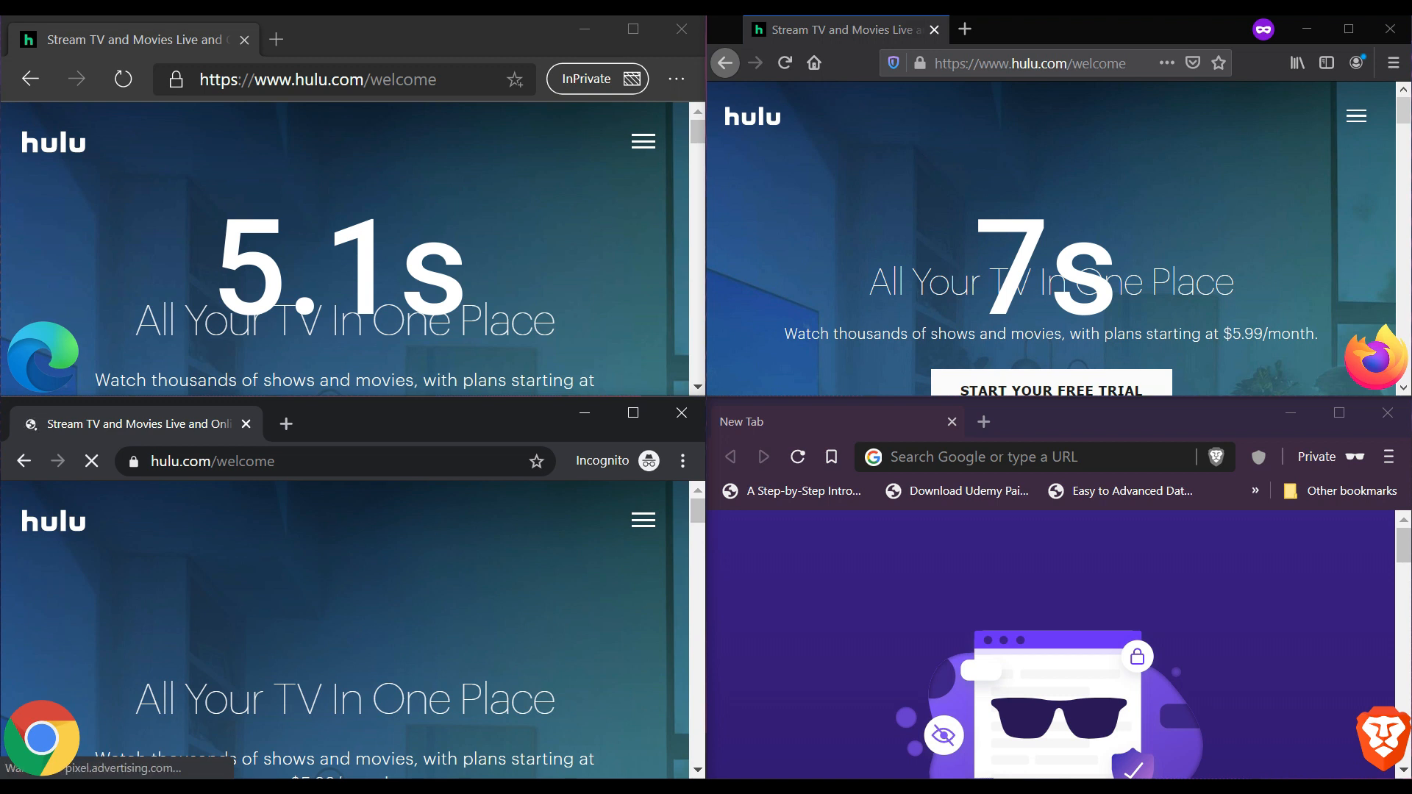
click(1035, 457)
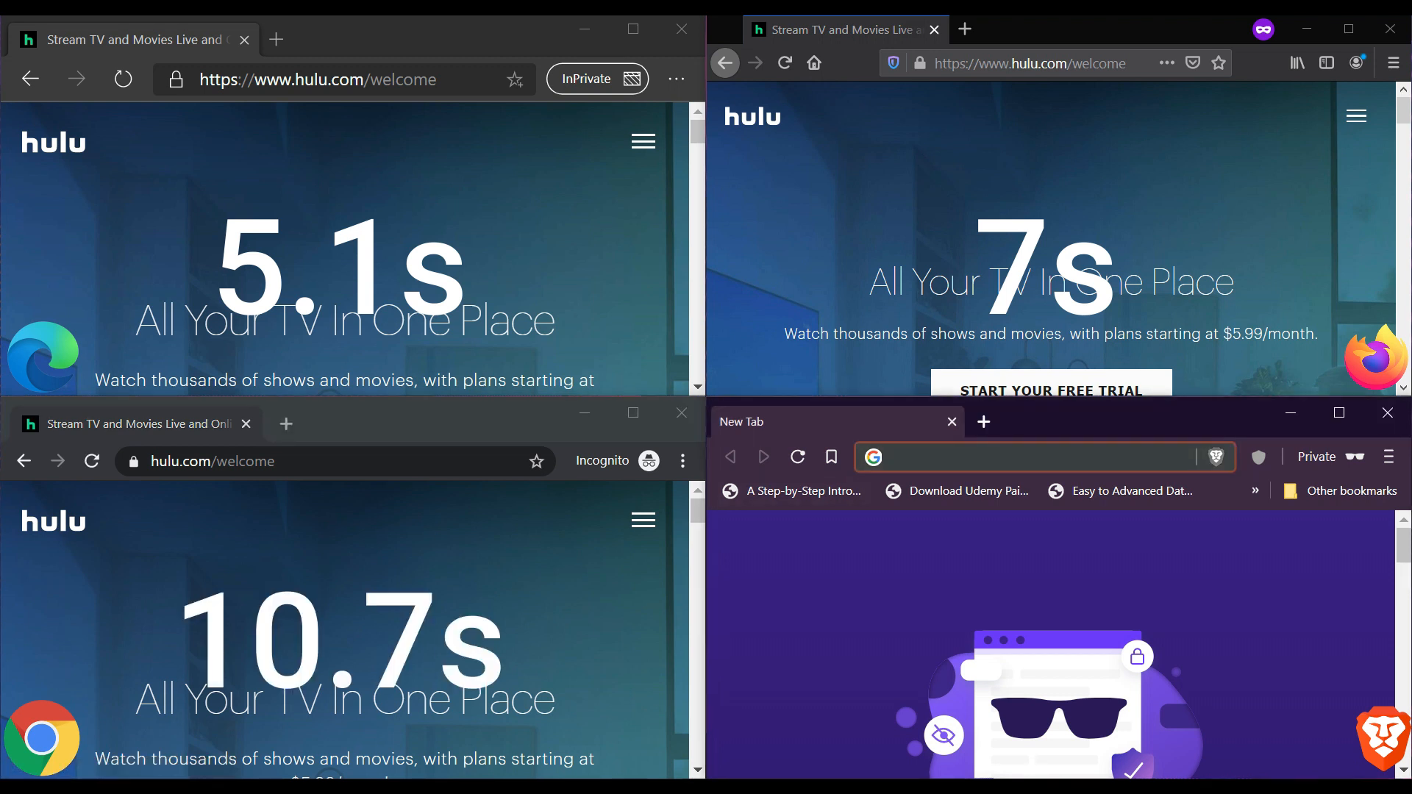
text(hulu.com)
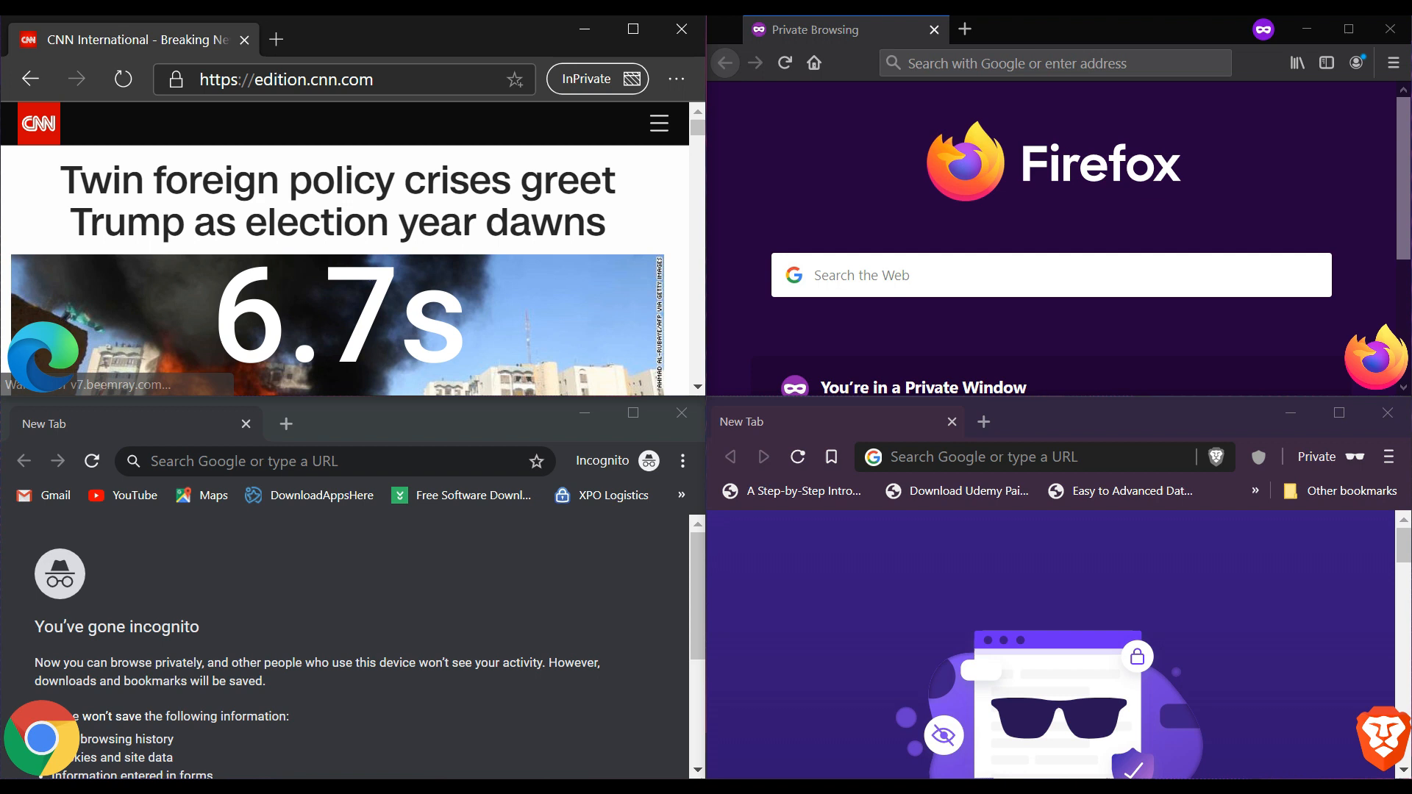
Step: Load cnn.com in Edge and Firefox, recording load times of 6.7s and 4.7s
text(cnn.com)
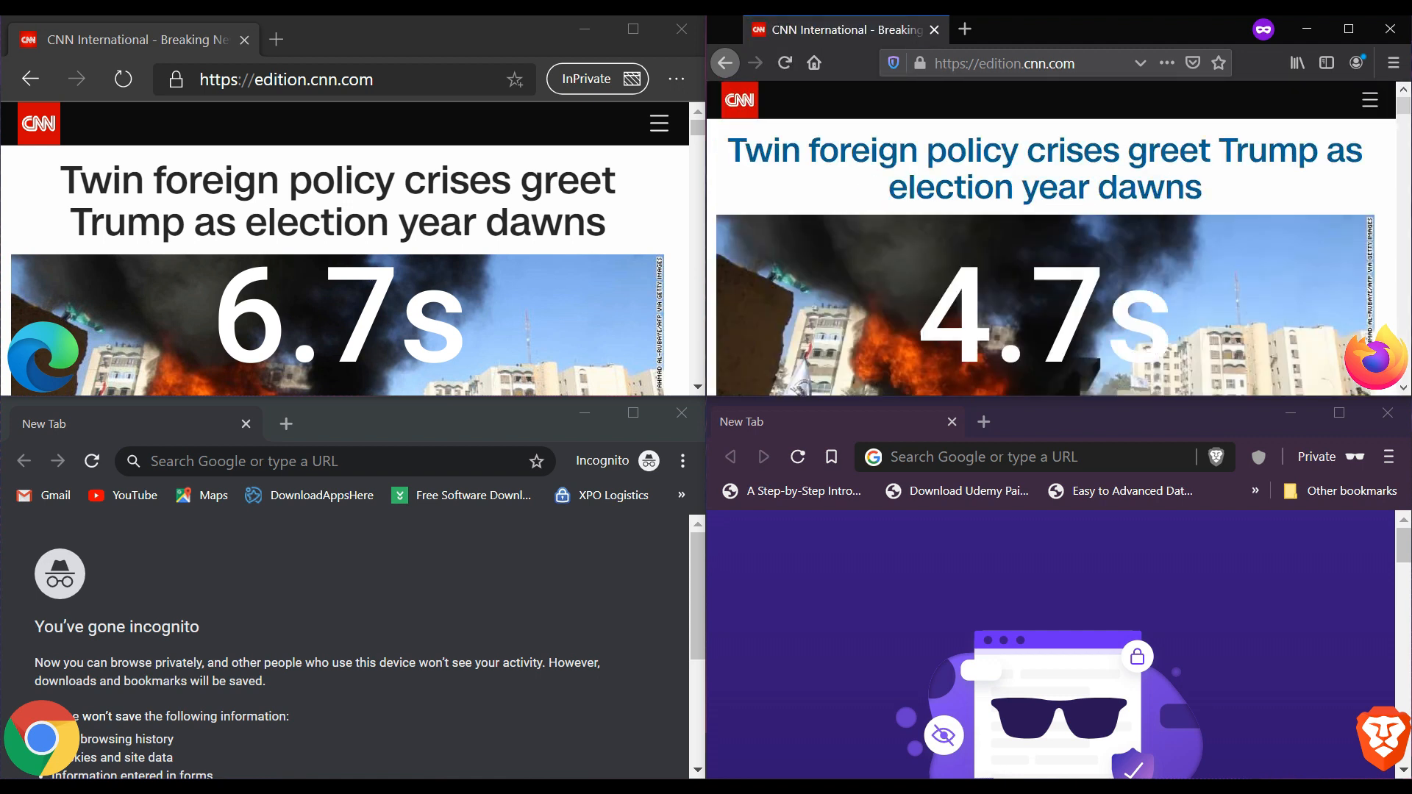
text(cnn.com)
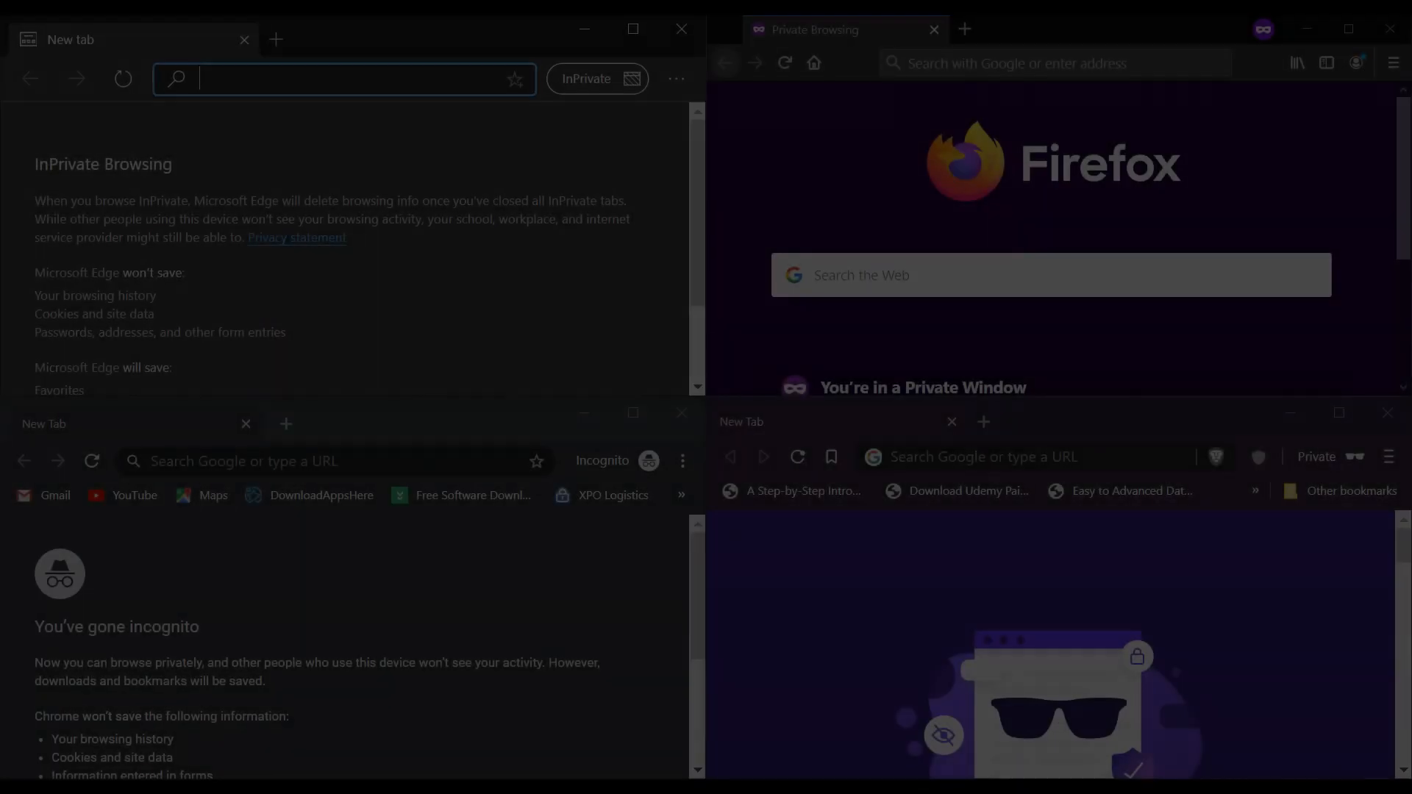
Step: Load canva.com in Edge and Firefox, recording load times of 4.1s and 2.2s
text(canva.com)
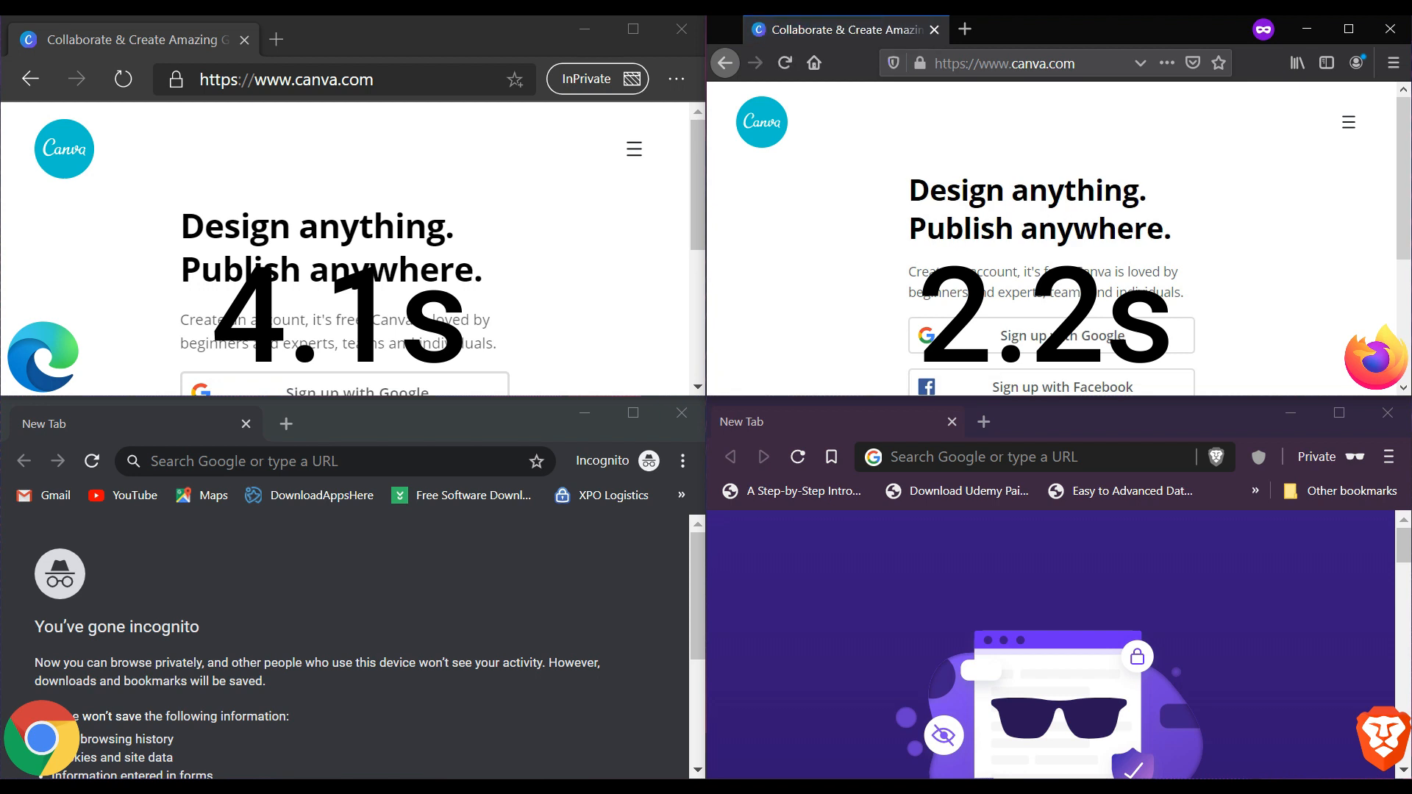
text(canva.com)
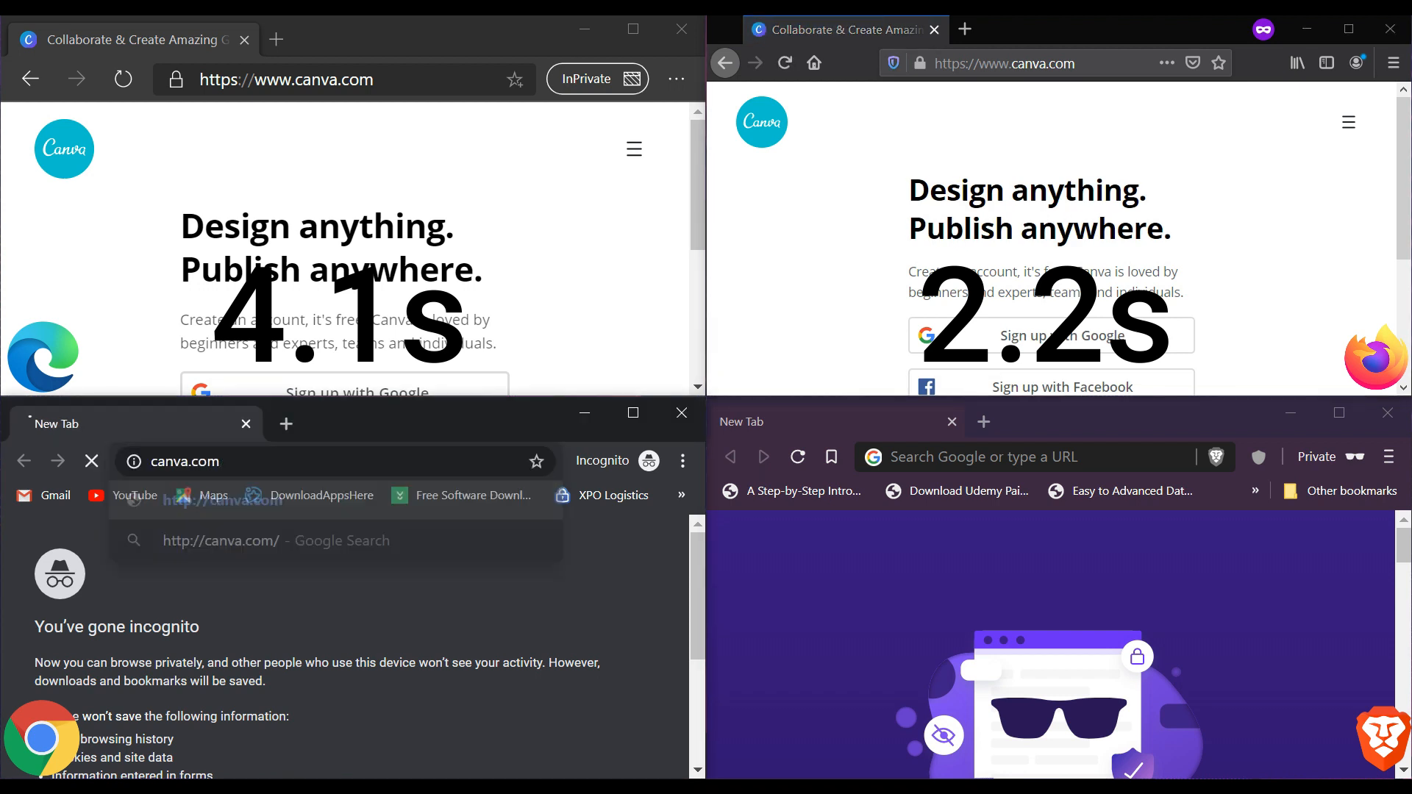